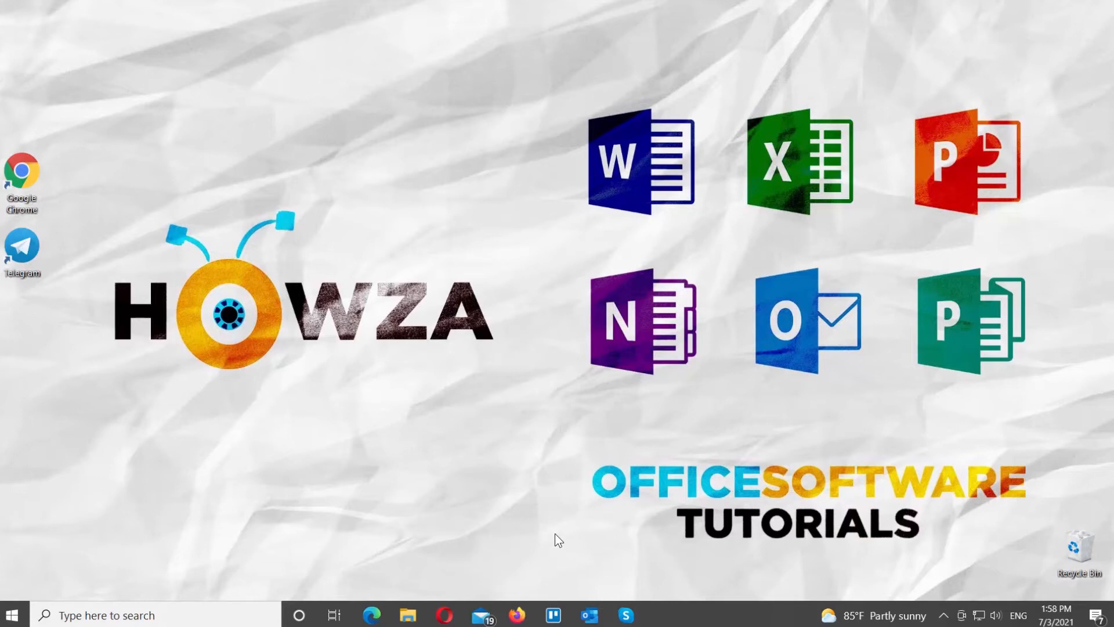
{"action": "mouse_move", "coordinate": [47, 247]}
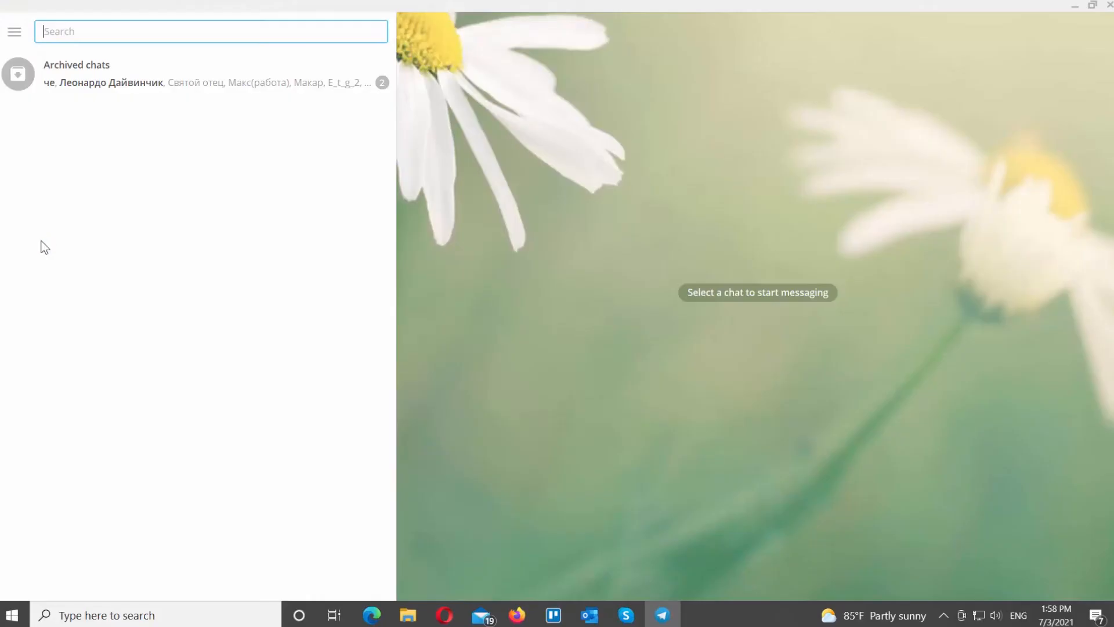
Launch Telegram Desktop and bring up its Settings window from the main menu.
{"action": "left_click", "coordinate": [14, 31]}
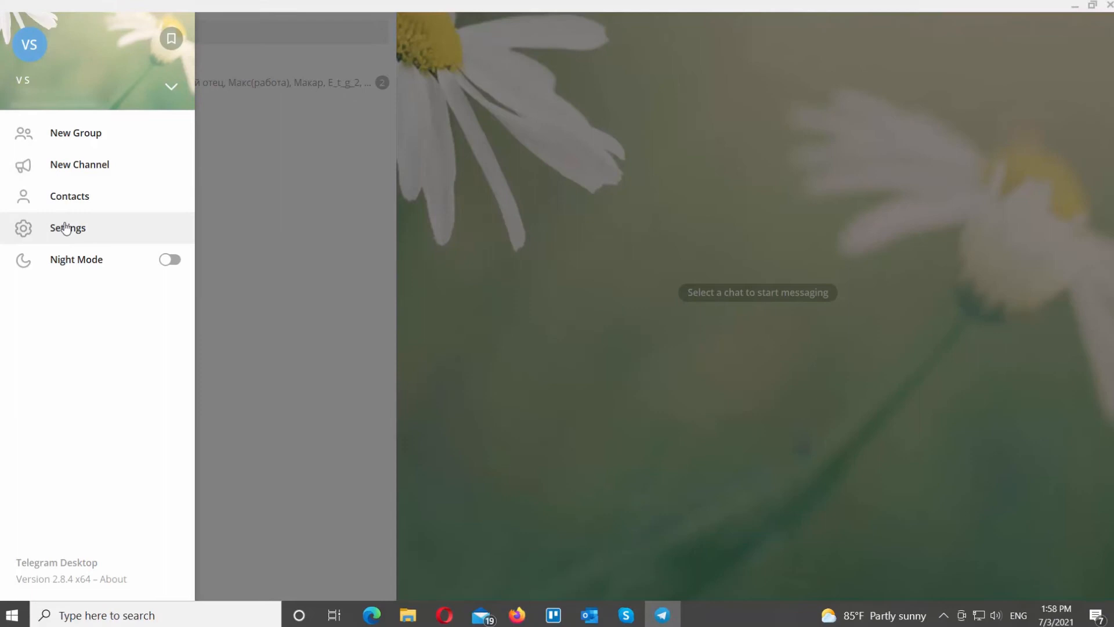
{"action": "left_click", "coordinate": [67, 227]}
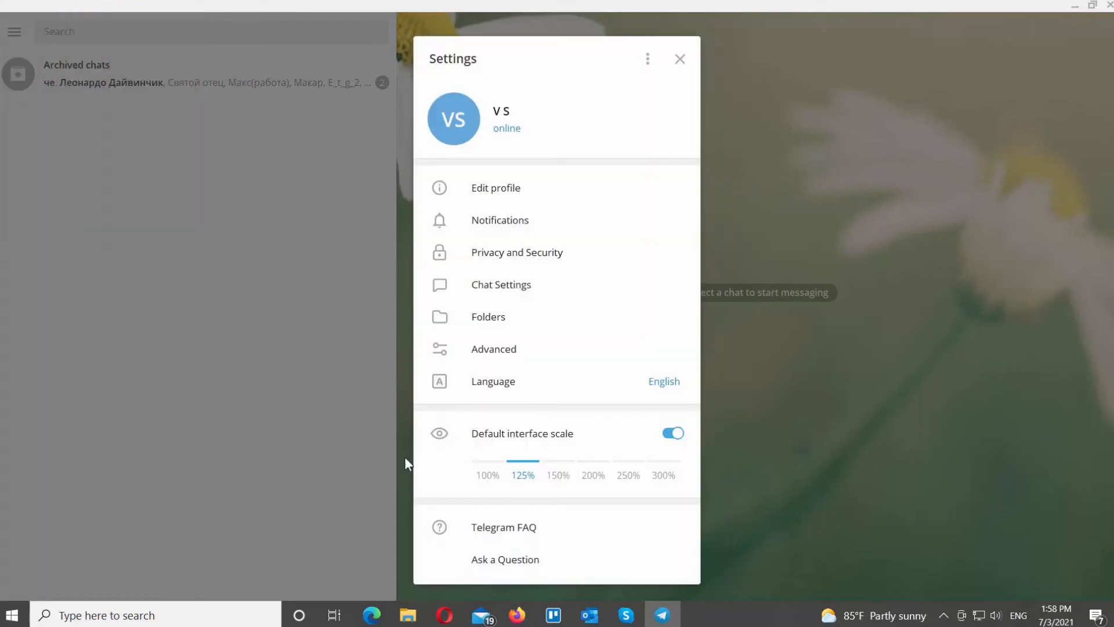
{"action": "mouse_move", "coordinate": [566, 468]}
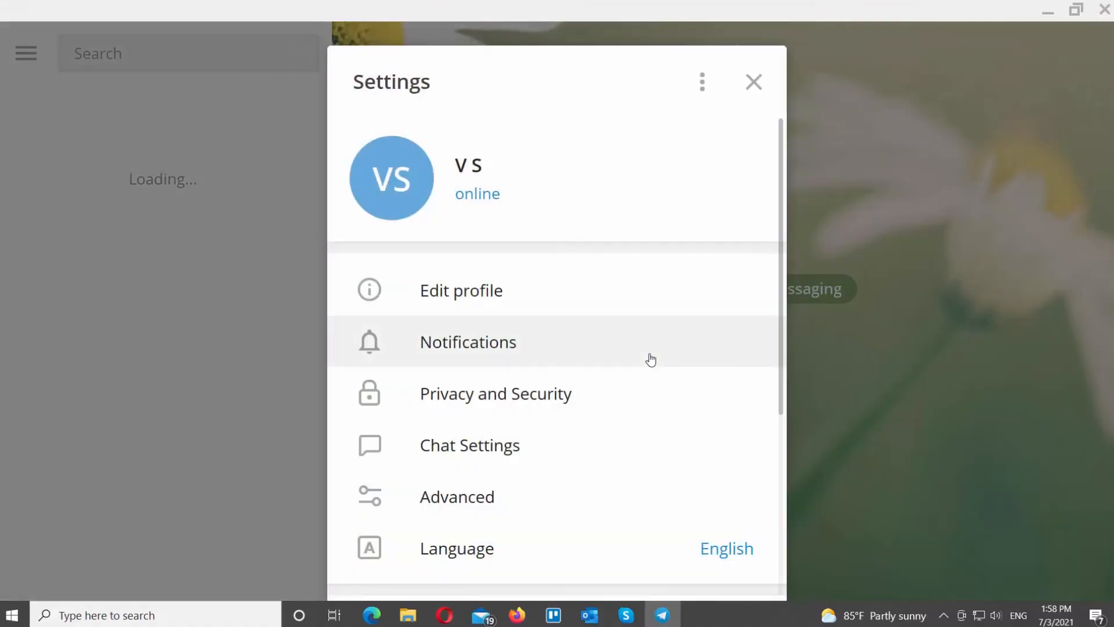
{"action": "scroll", "scroll_direction": "down", "scroll_amount": 3}
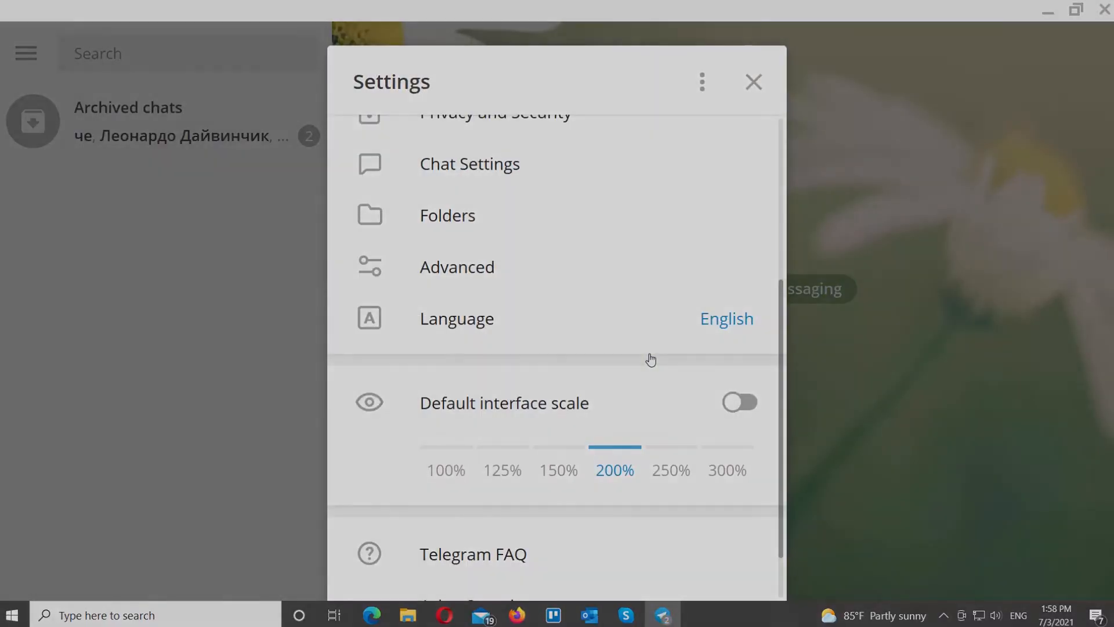